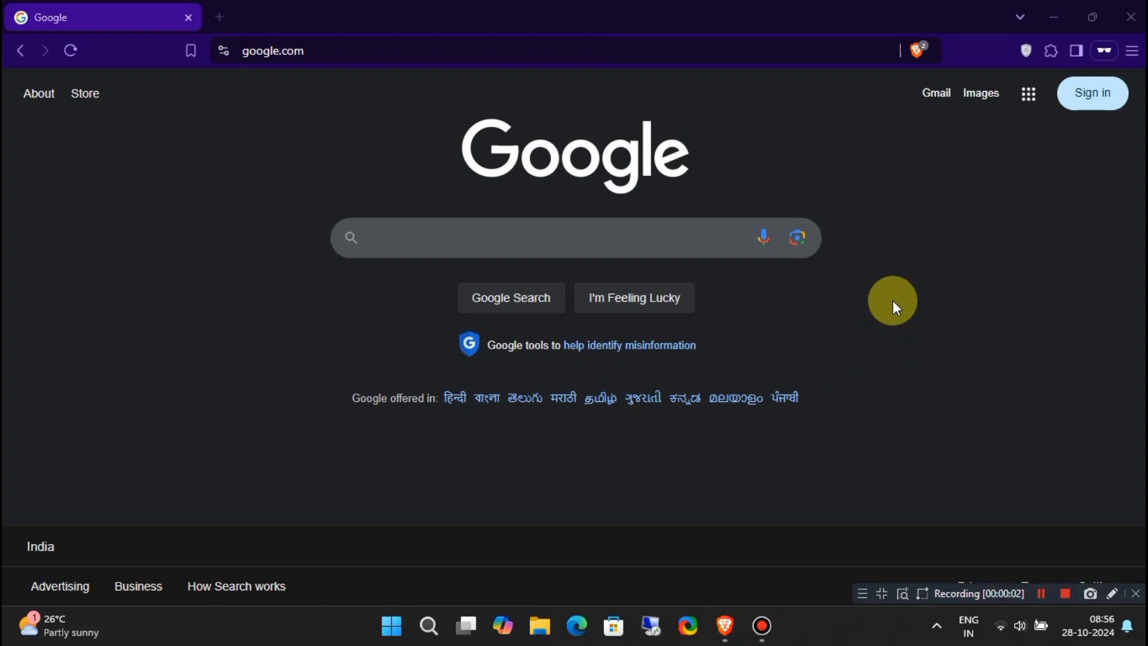
{"action": "mouse_move", "coordinate": [895, 330]}
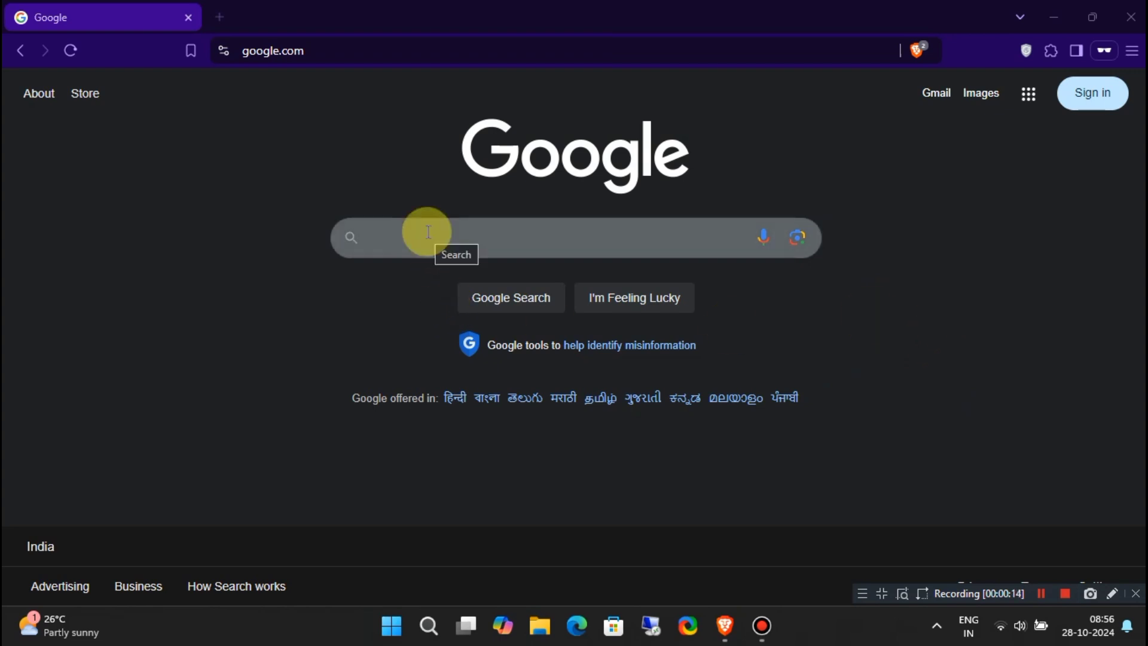
Step: Search Google for 'ProfitDrive' and choose the heracle.net 'ProfitDrive - Cloud Storage' result
{"action": "left_click", "coordinate": [428, 232]}
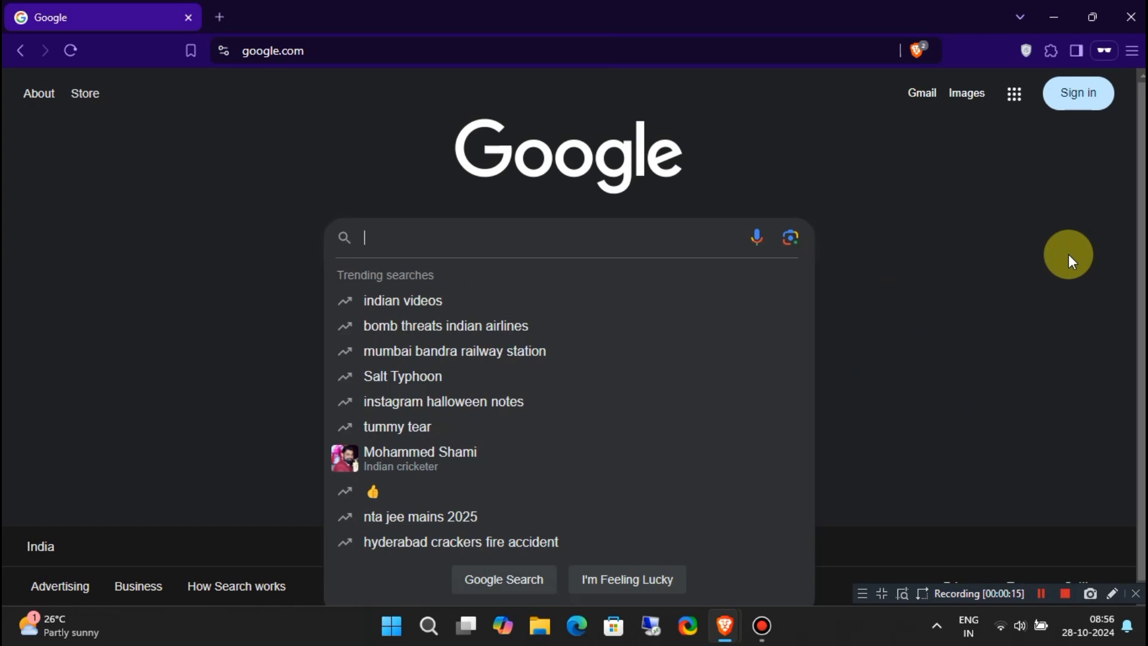
{"action": "type", "text": "ProfitDrive"}
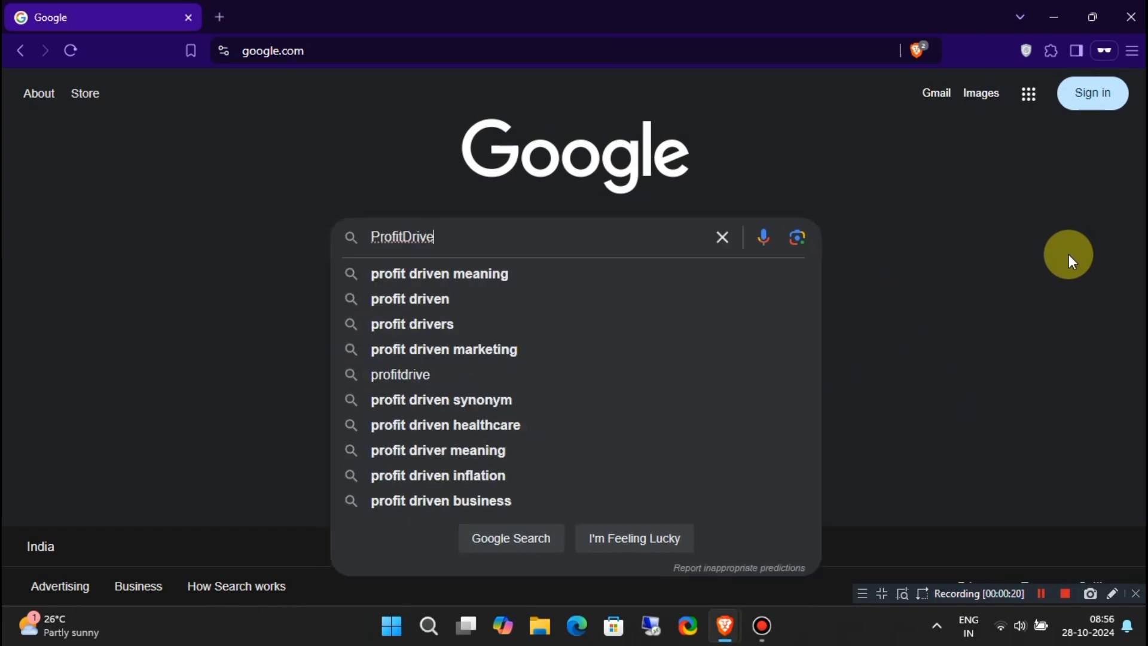
{"action": "double_click", "coordinate": [420, 237]}
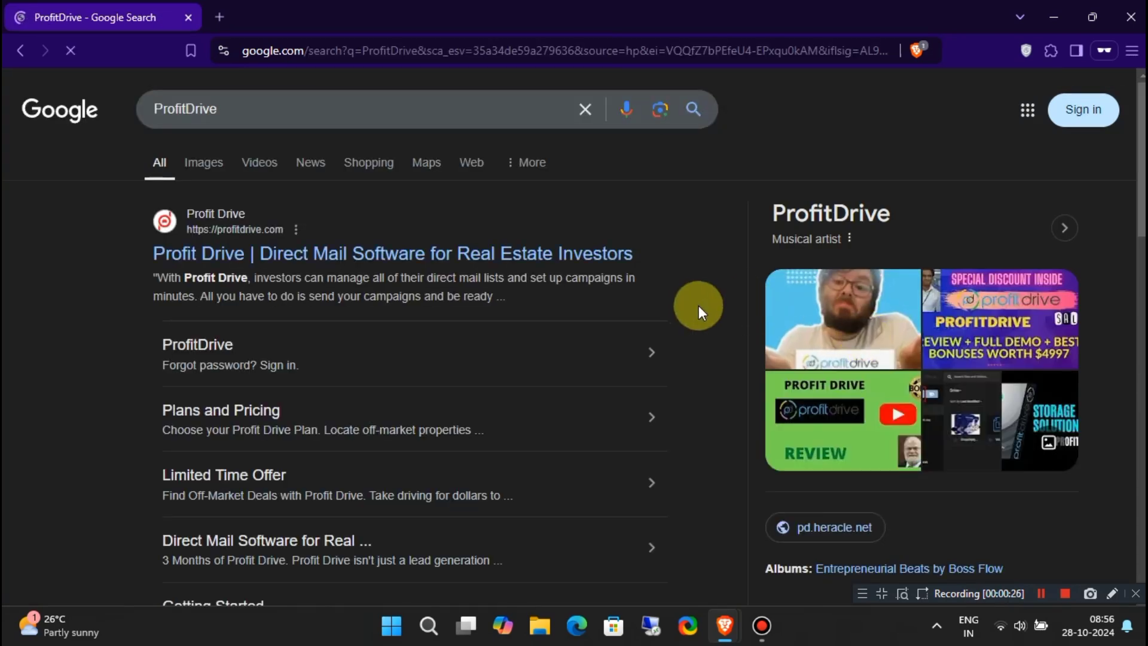
{"action": "scroll", "scroll_direction": "down", "scroll_amount": 3}
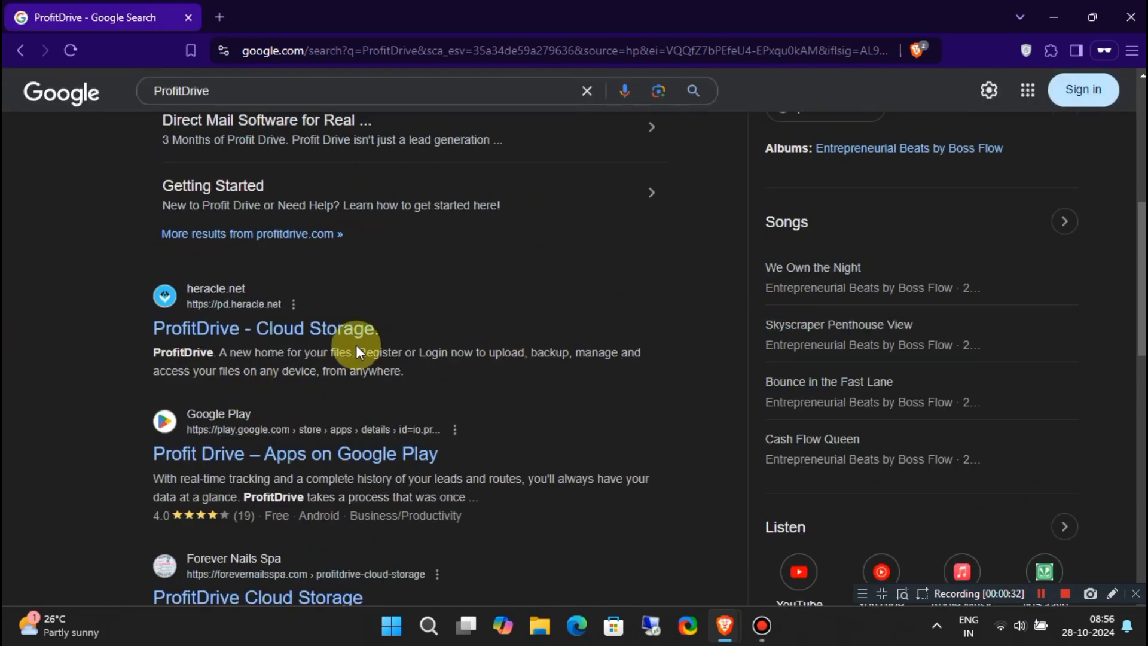
{"action": "left_click", "coordinate": [265, 327]}
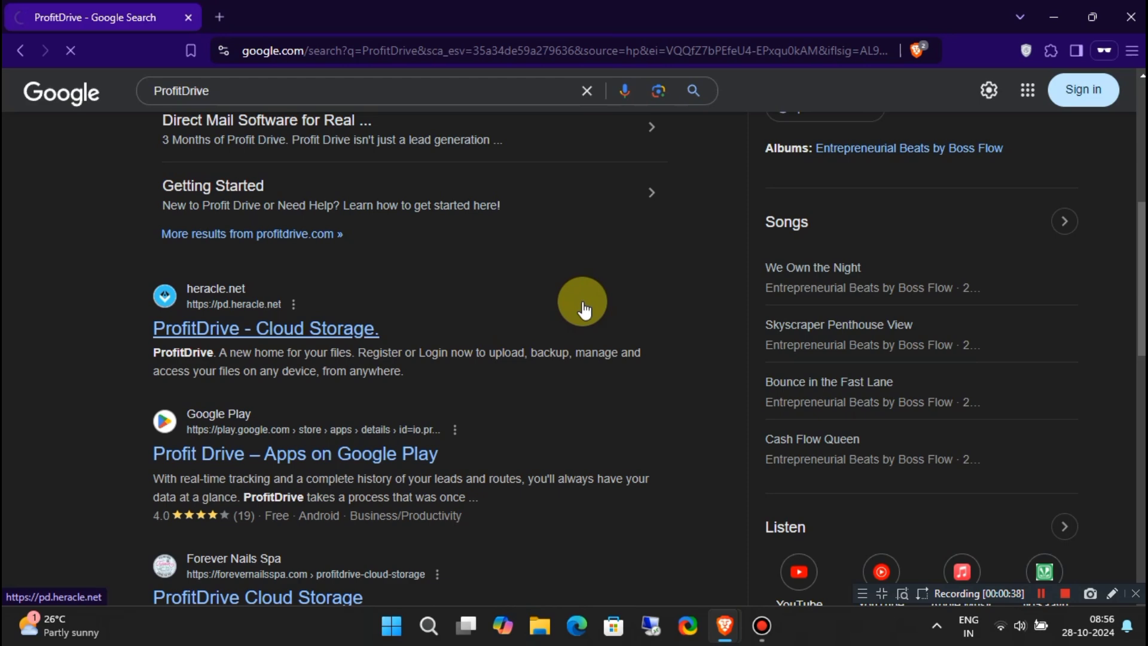
Step: From the pd.heracle.net landing page, start Register to get the empty new-account form
{"action": "left_click", "coordinate": [266, 328]}
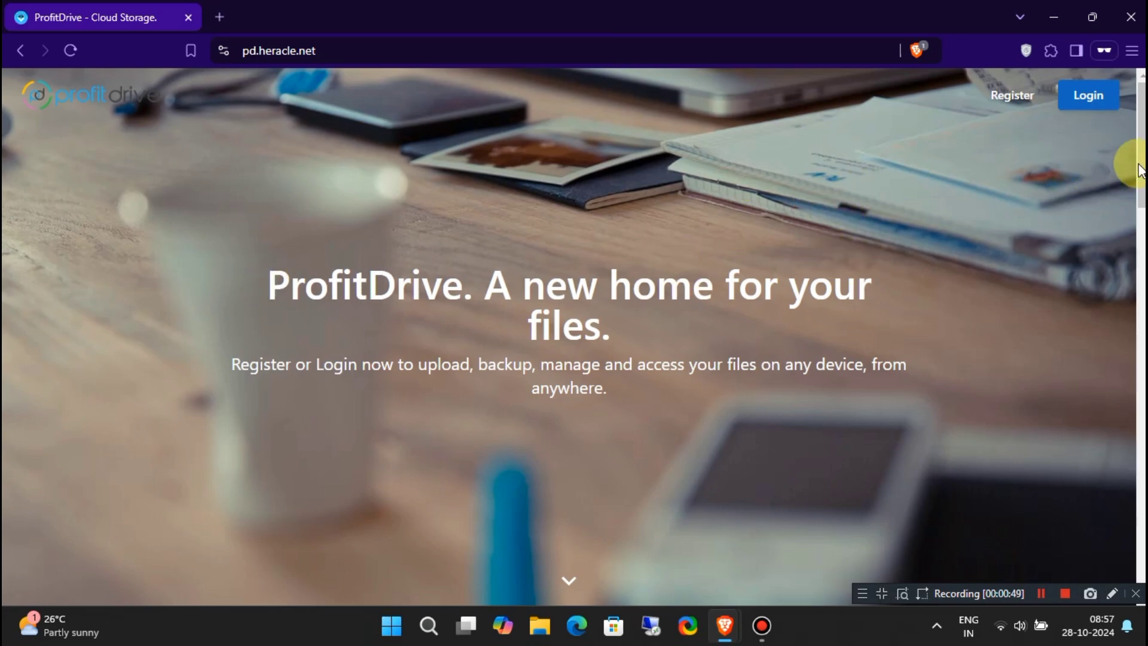
{"action": "scroll", "scroll_direction": "down", "scroll_amount": 3}
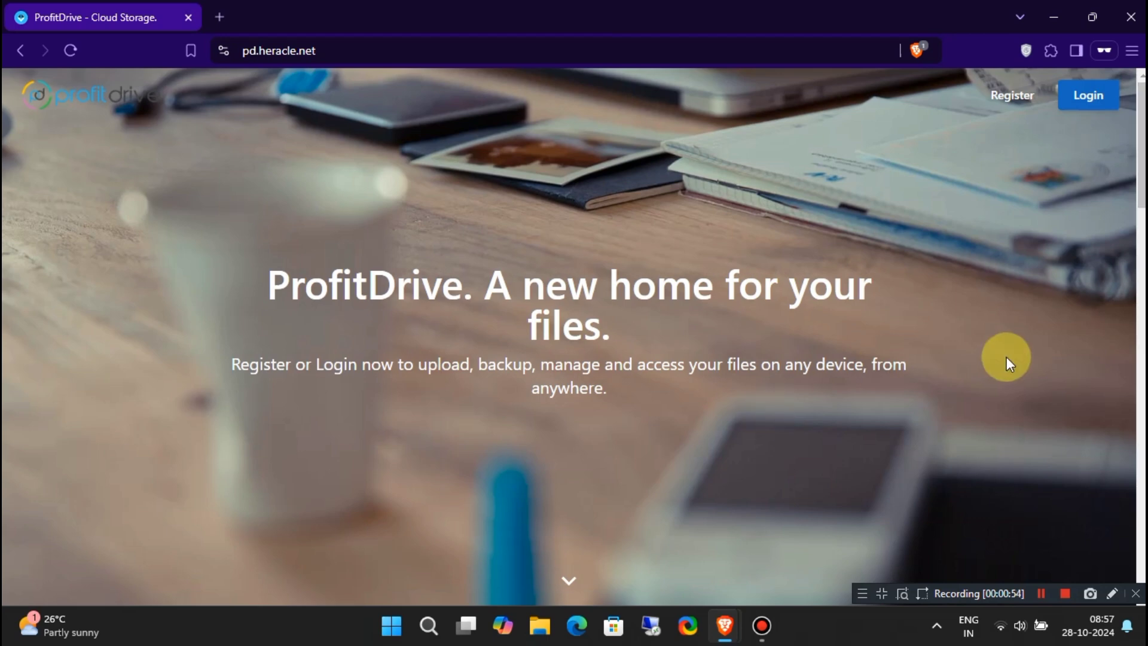
{"action": "mouse_move", "coordinate": [982, 154]}
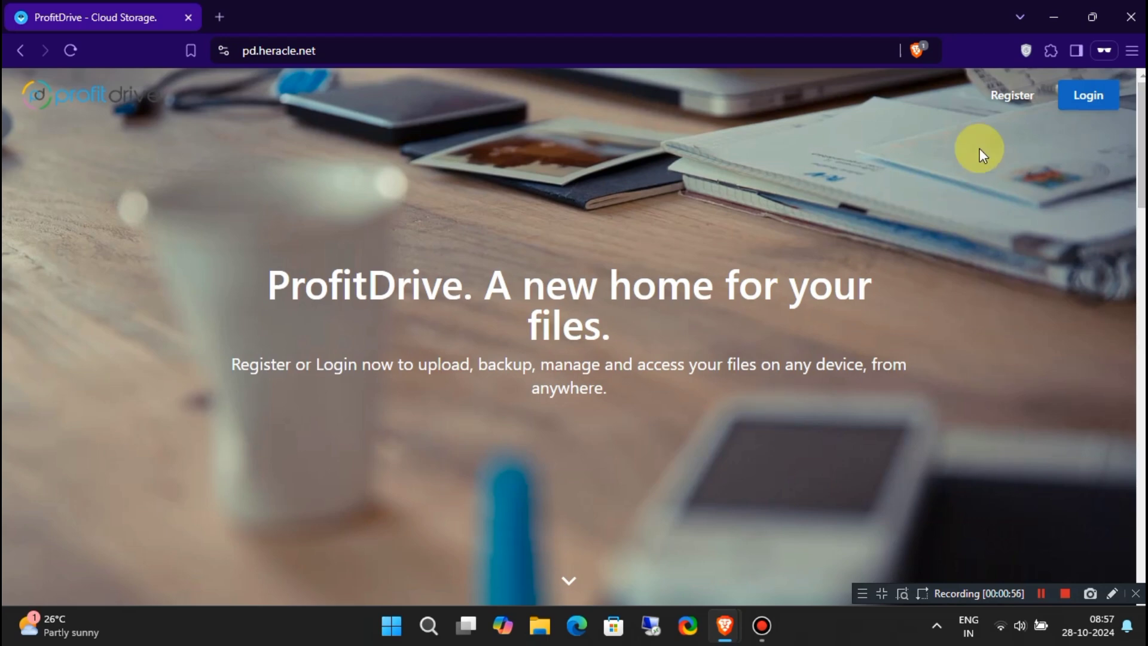
{"action": "left_click", "coordinate": [1011, 96]}
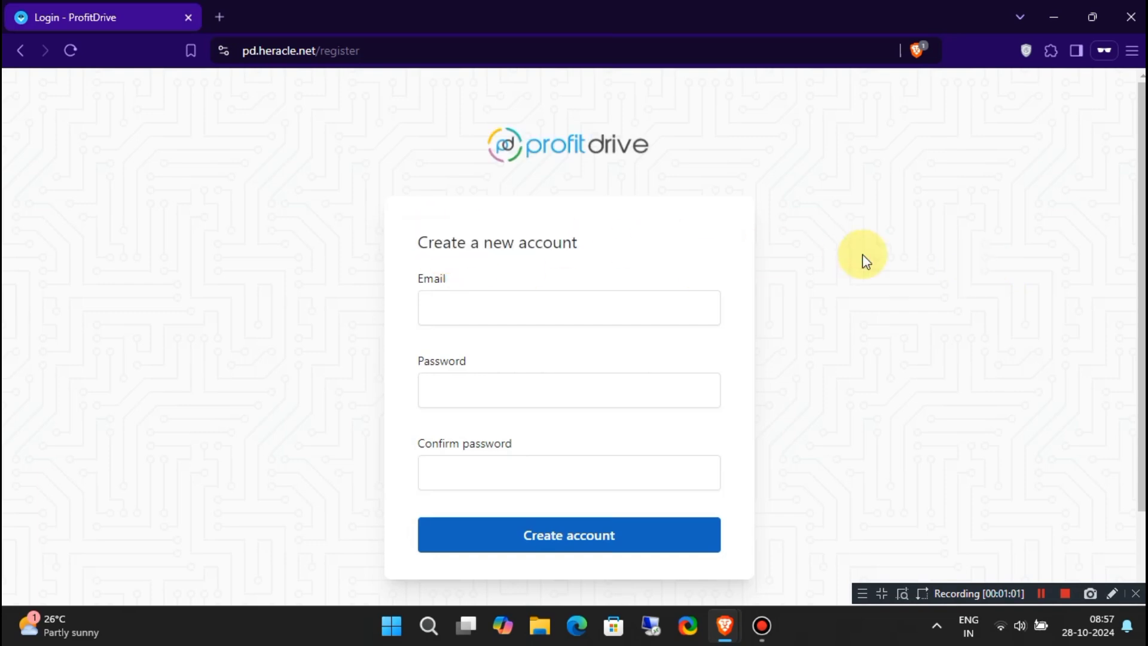
Step: Create the account with email 'mrfreemium@m…' and a matching password, landing on the empty All Files drive
{"action": "left_click", "coordinate": [569, 308]}
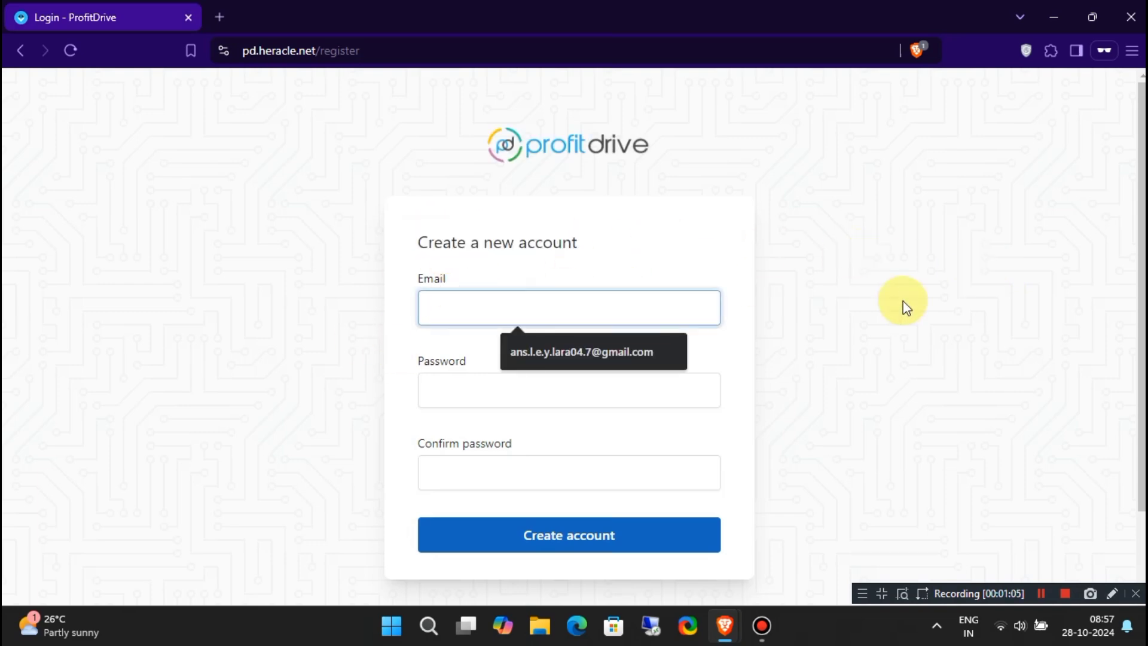
{"action": "type", "text": "mrfreemium@m"}
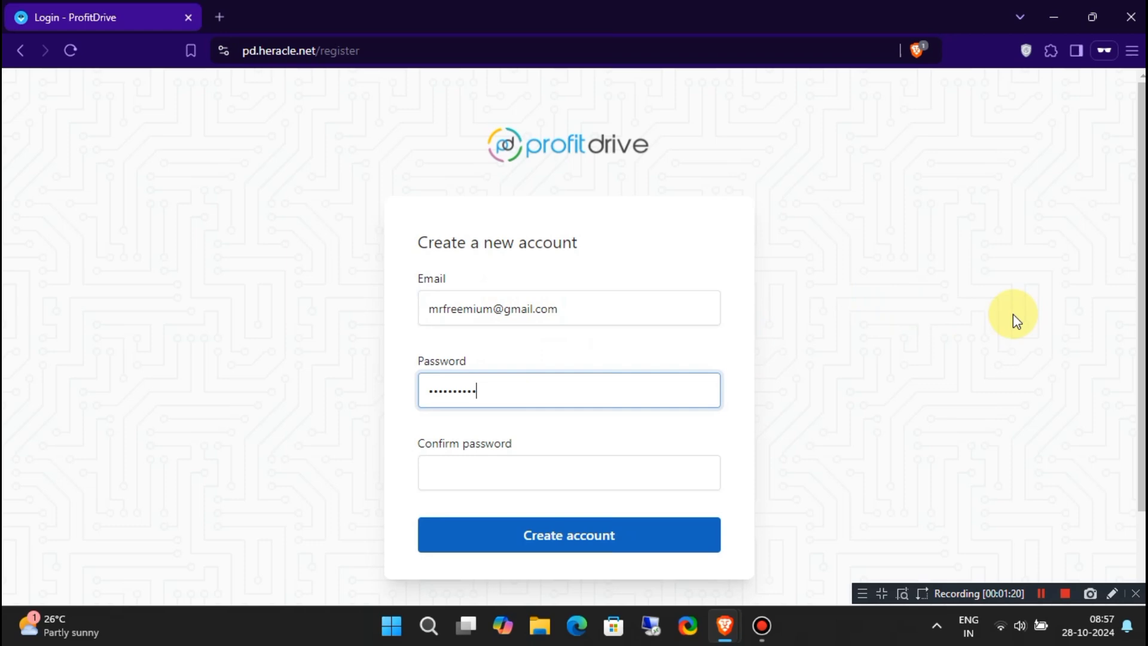
{"action": "type", "text": "••••••"}
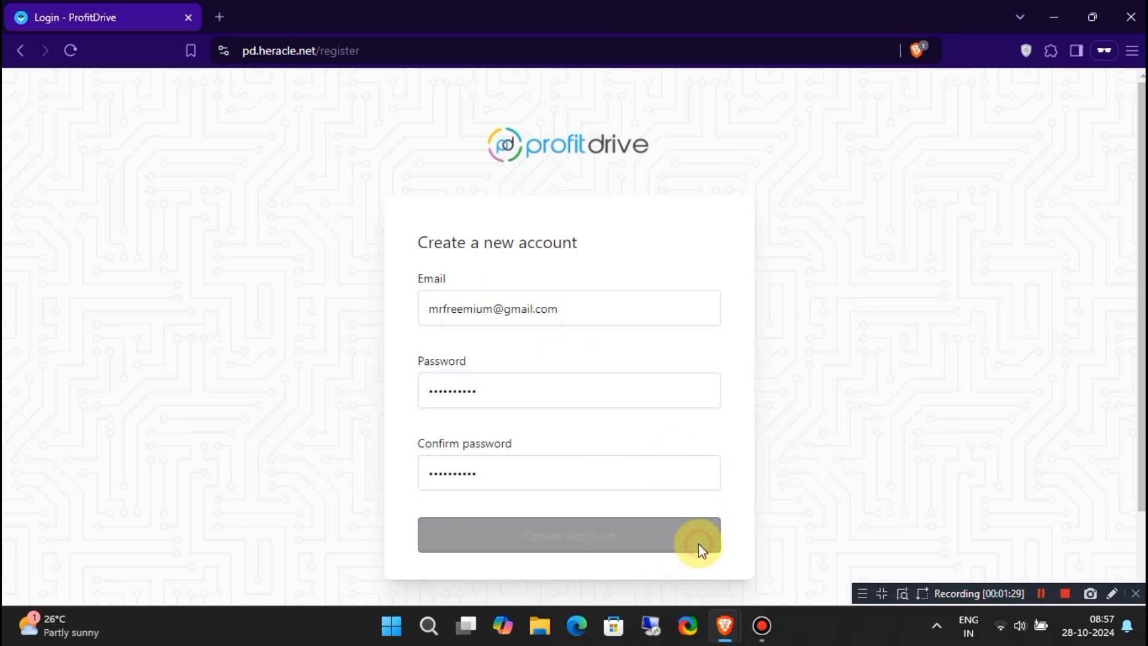
{"action": "left_click", "coordinate": [569, 535]}
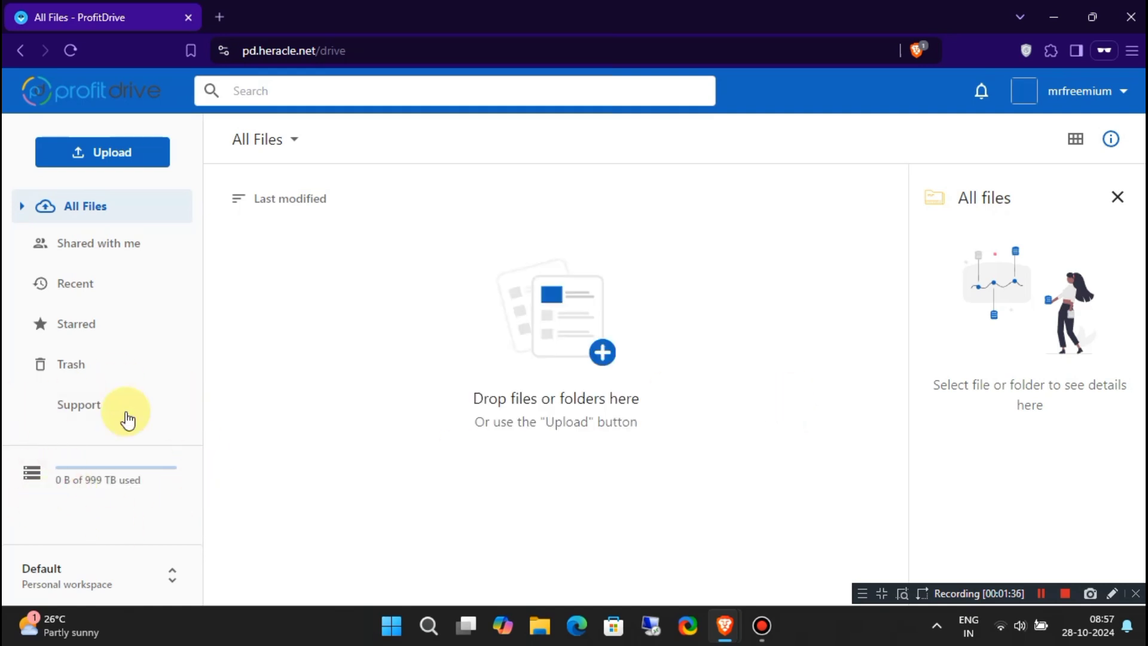
{"action": "mouse_move", "coordinate": [297, 461]}
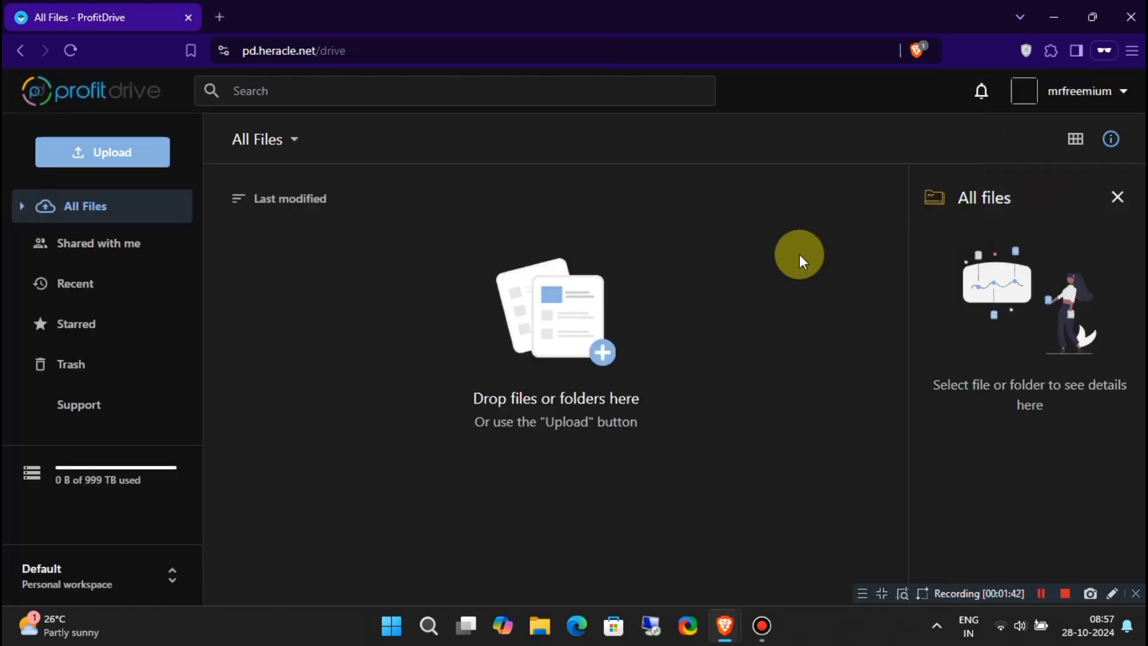
{"action": "mouse_move", "coordinate": [646, 337]}
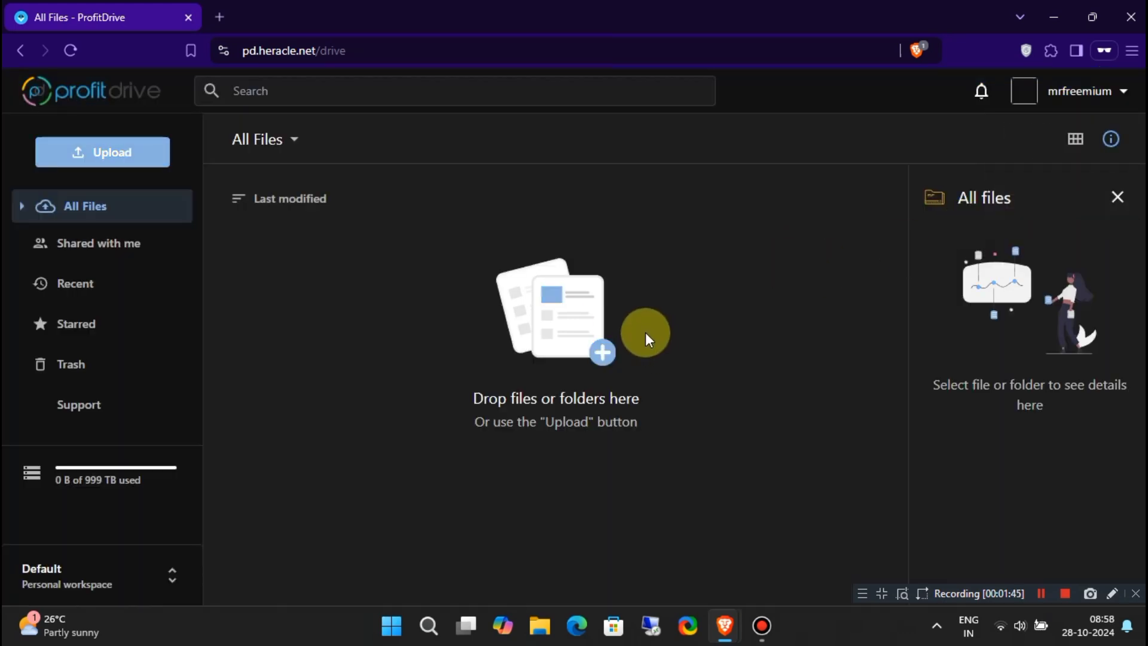
{"action": "mouse_move", "coordinate": [698, 289]}
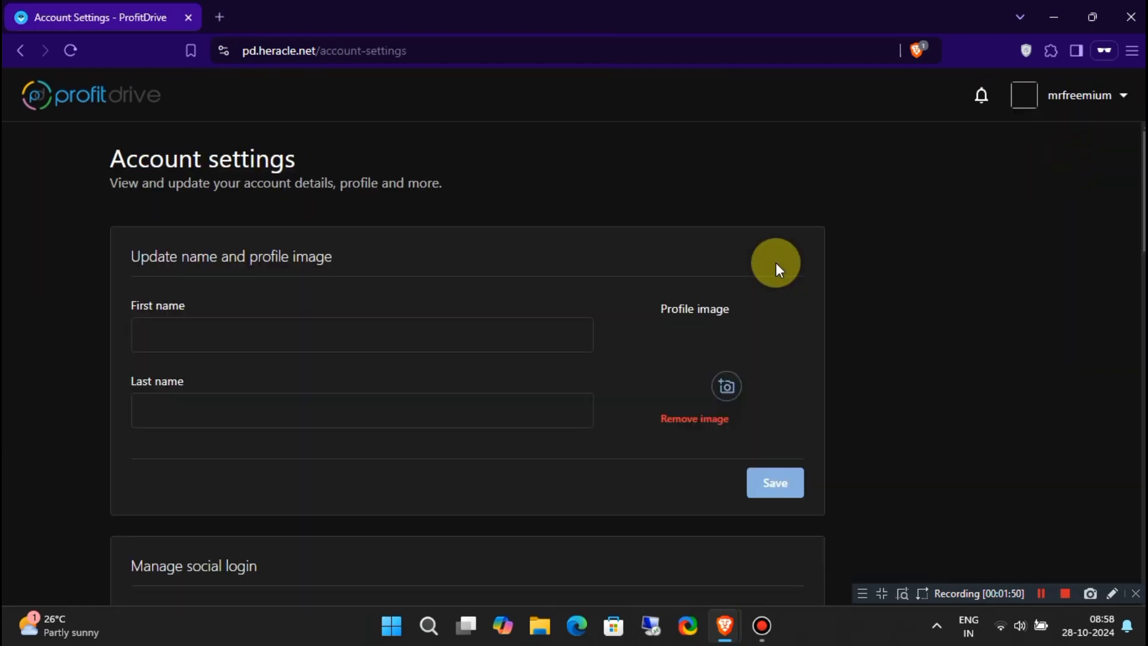
Step: Restore down the browser so the desktop files sit beside the dark-themed empty drive
{"action": "scroll", "scroll_direction": "down", "scroll_amount": 3}
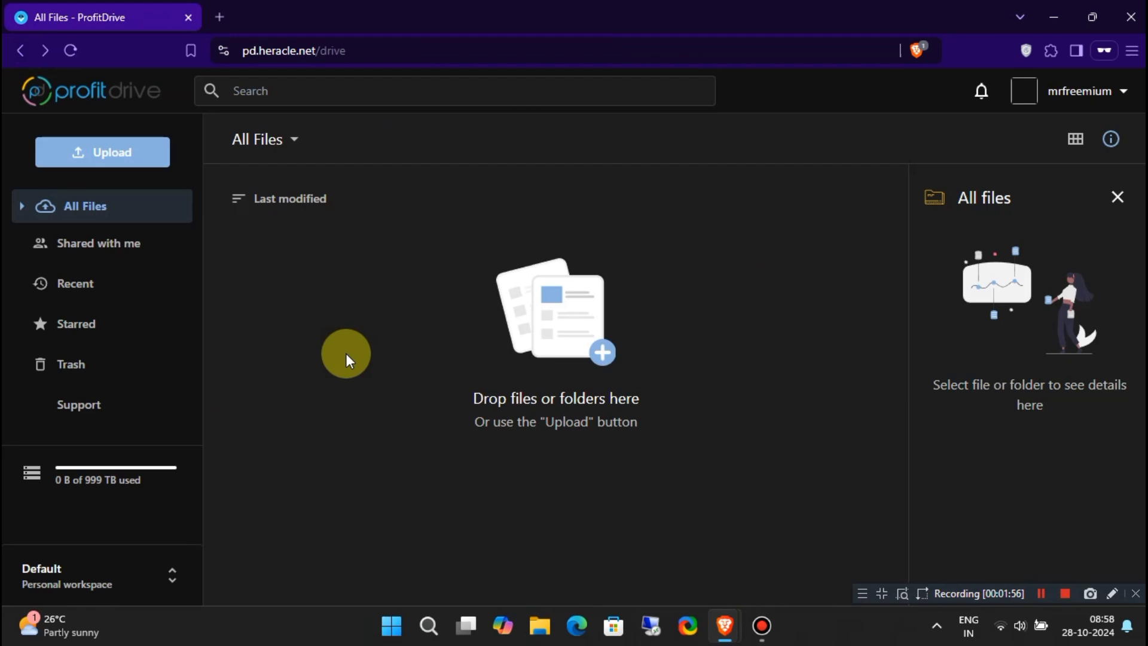
{"action": "left_click", "coordinate": [92, 575]}
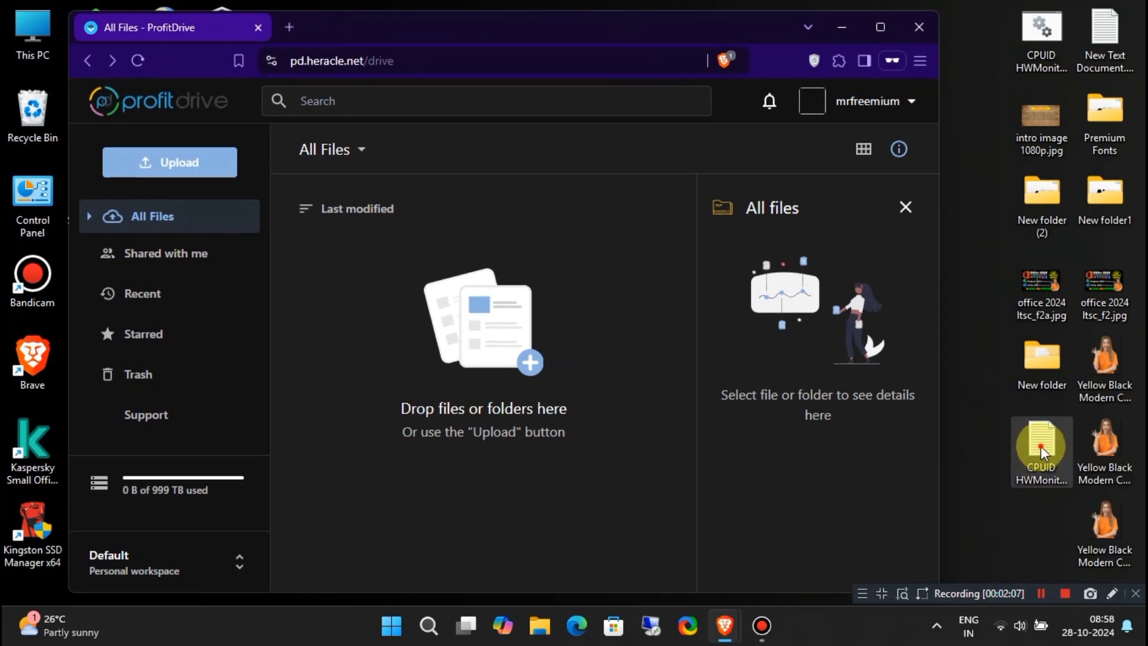
Step: Drag 'CPUID HWMonitor Pro Key.txt' and the course thumbnail into All Files (784 KB used), then maximize
{"action": "left_click_drag", "start_coordinate": [1039, 451], "coordinate": [762, 451]}
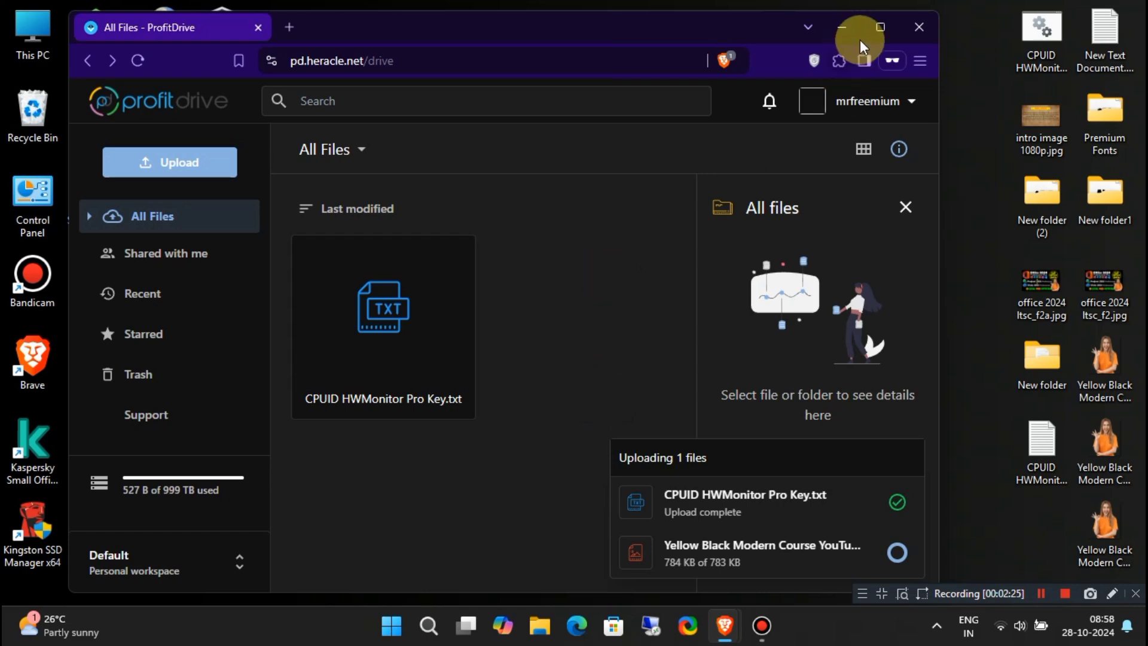
{"action": "left_click", "coordinate": [880, 27]}
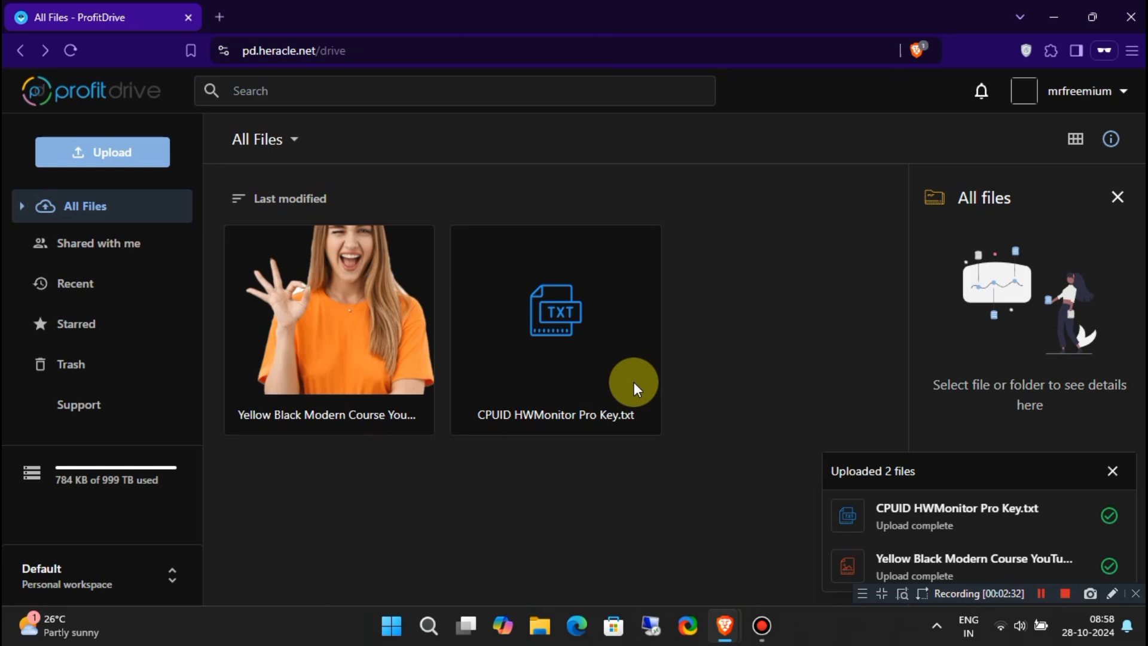
{"action": "mouse_move", "coordinate": [727, 345]}
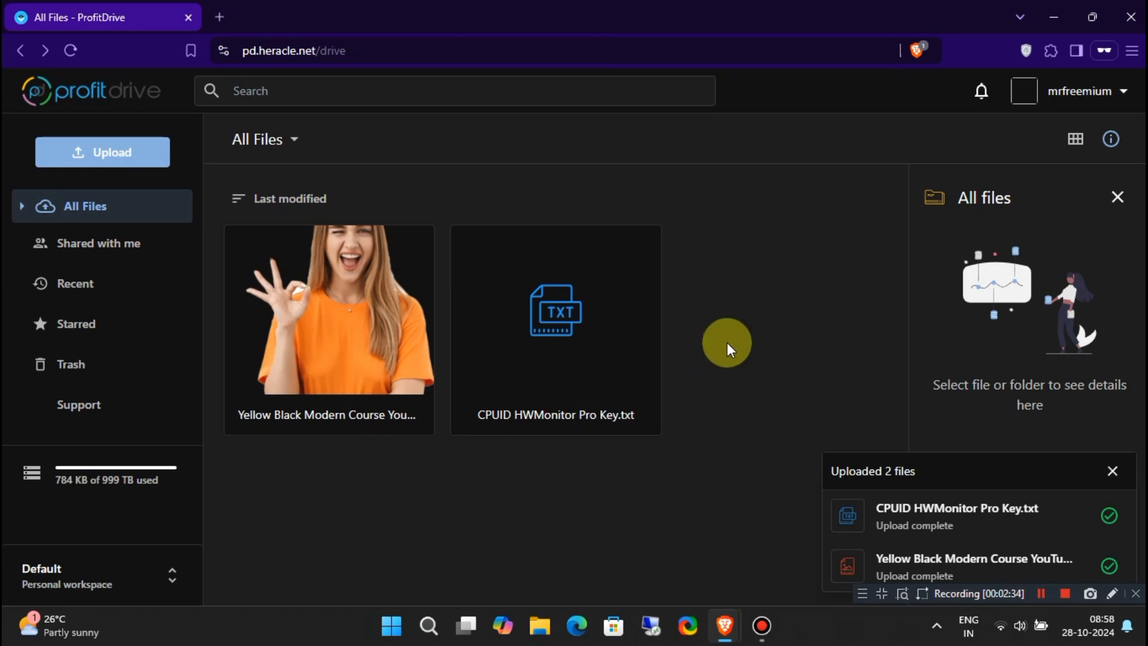
{"action": "left_click", "coordinate": [554, 311]}
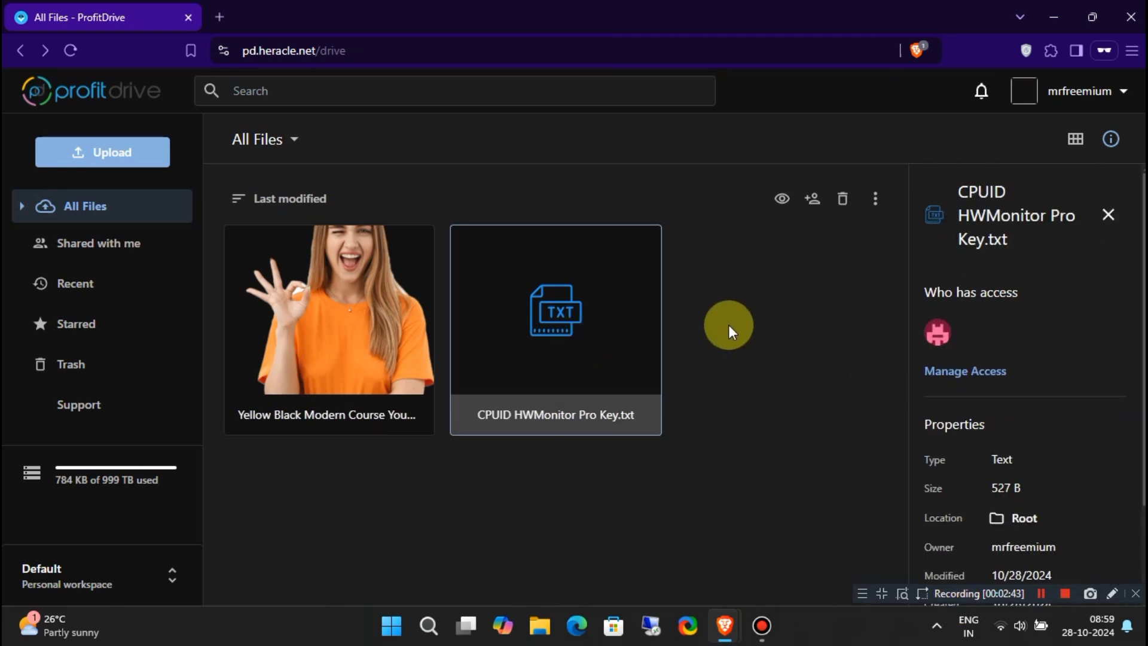
{"action": "mouse_move", "coordinate": [765, 359]}
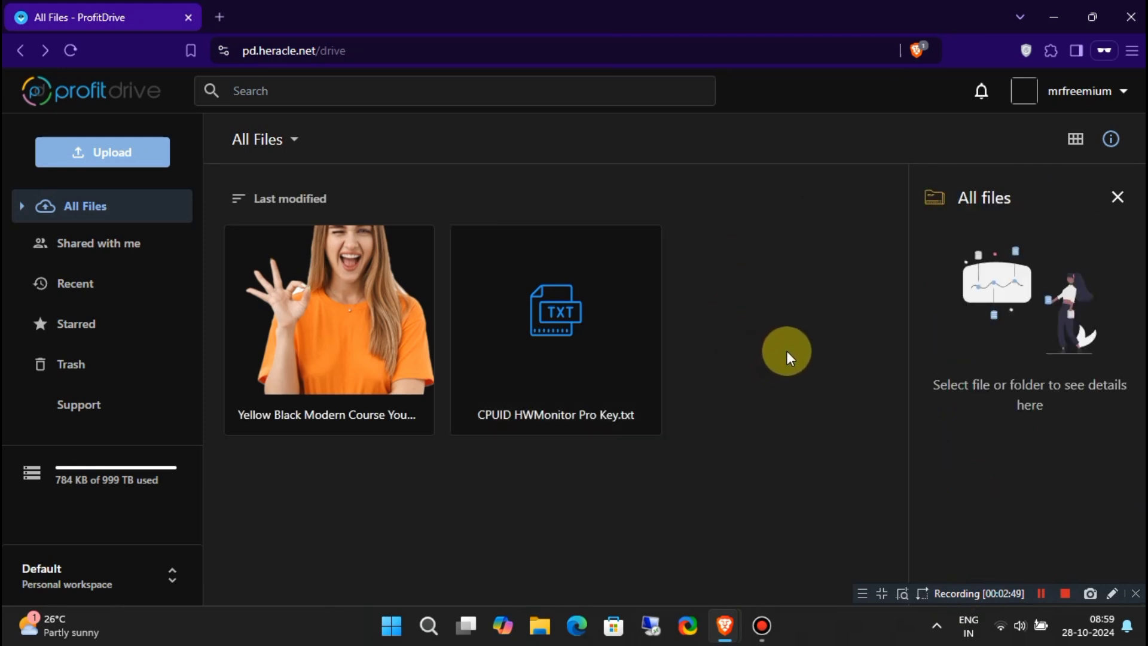
{"action": "mouse_move", "coordinate": [835, 390]}
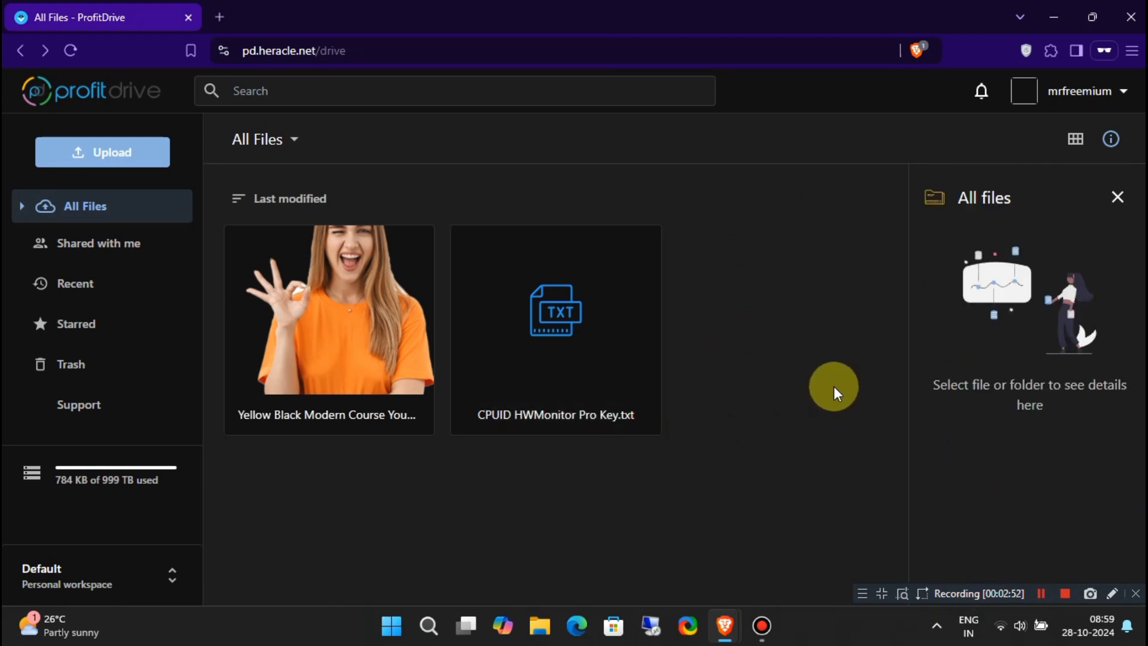
{"action": "mouse_move", "coordinate": [813, 304]}
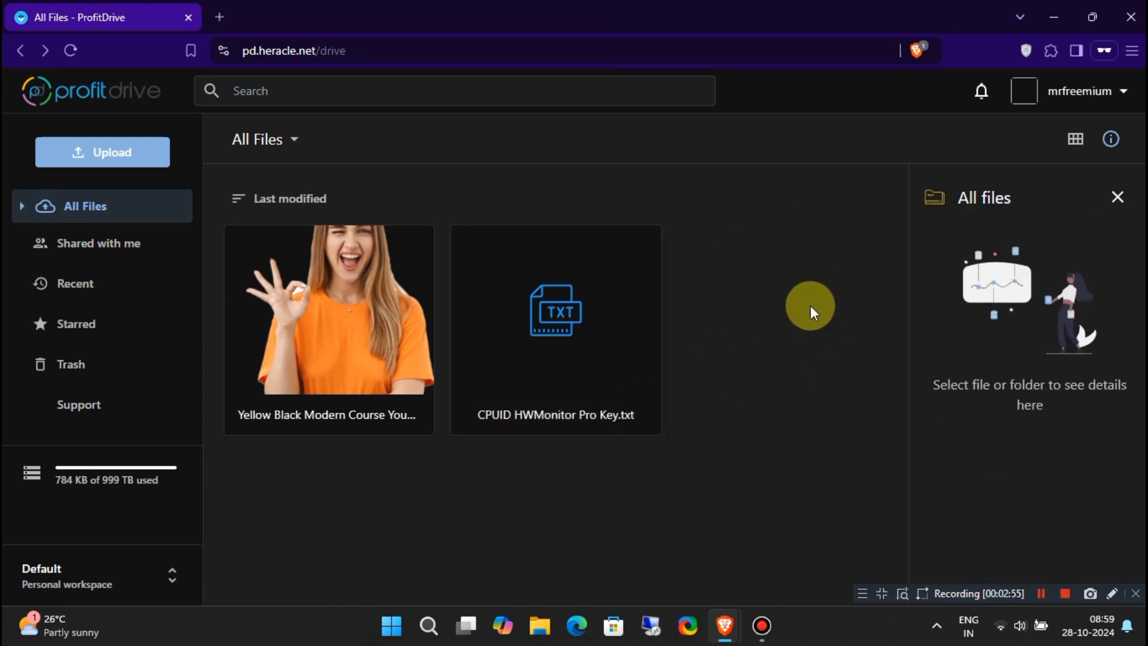